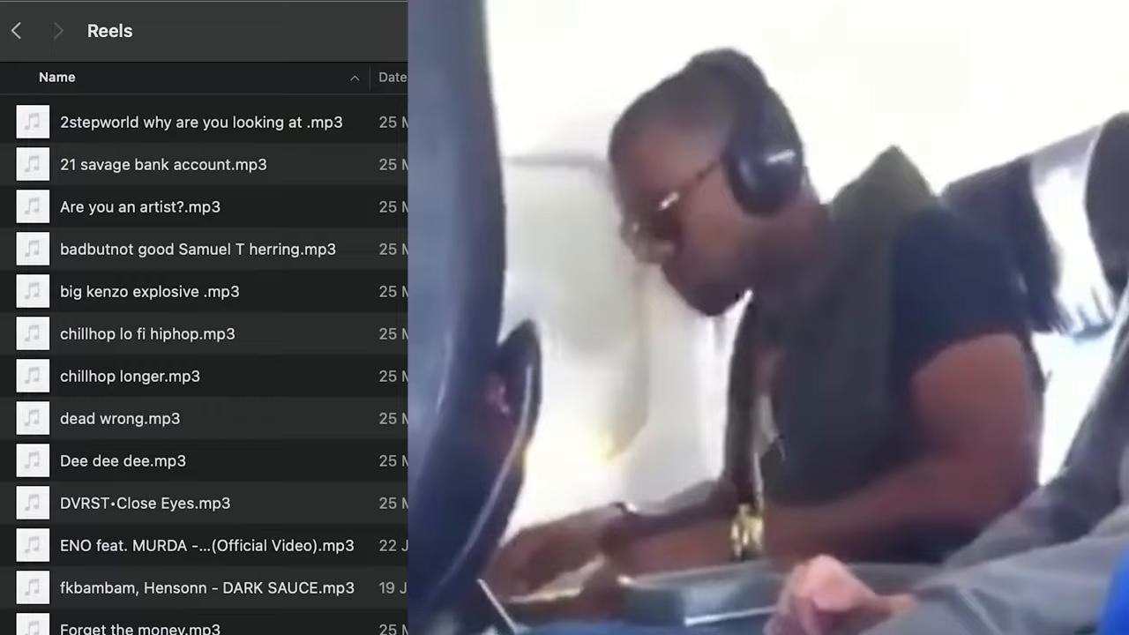
# Scroll through Instagram car reels to gauge the kind of soundtrack wanted
pyautogui.scroll(-3)
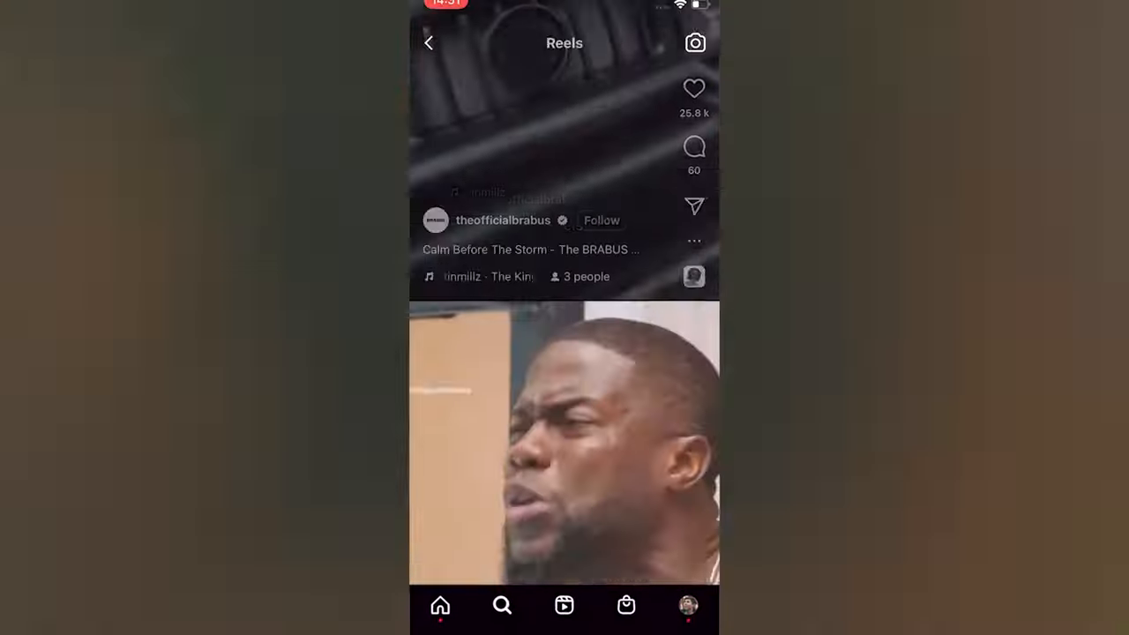
pyautogui.scroll(3)
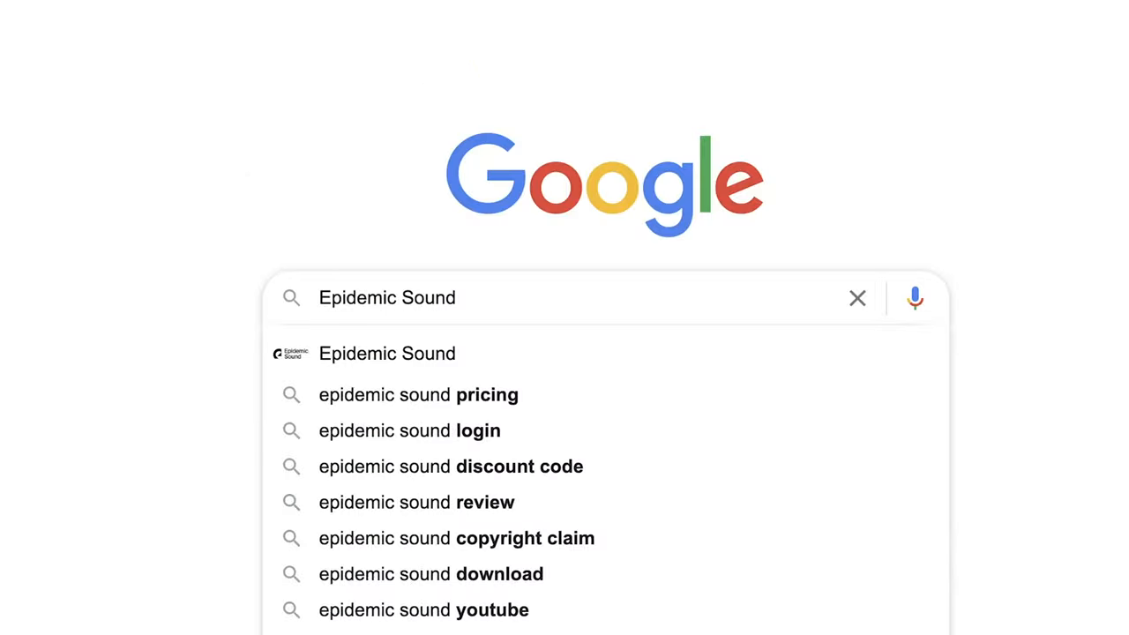
# Go to Epidemic Sound's Browse section and scroll the A–Z genre list
pyautogui.click(387, 353)
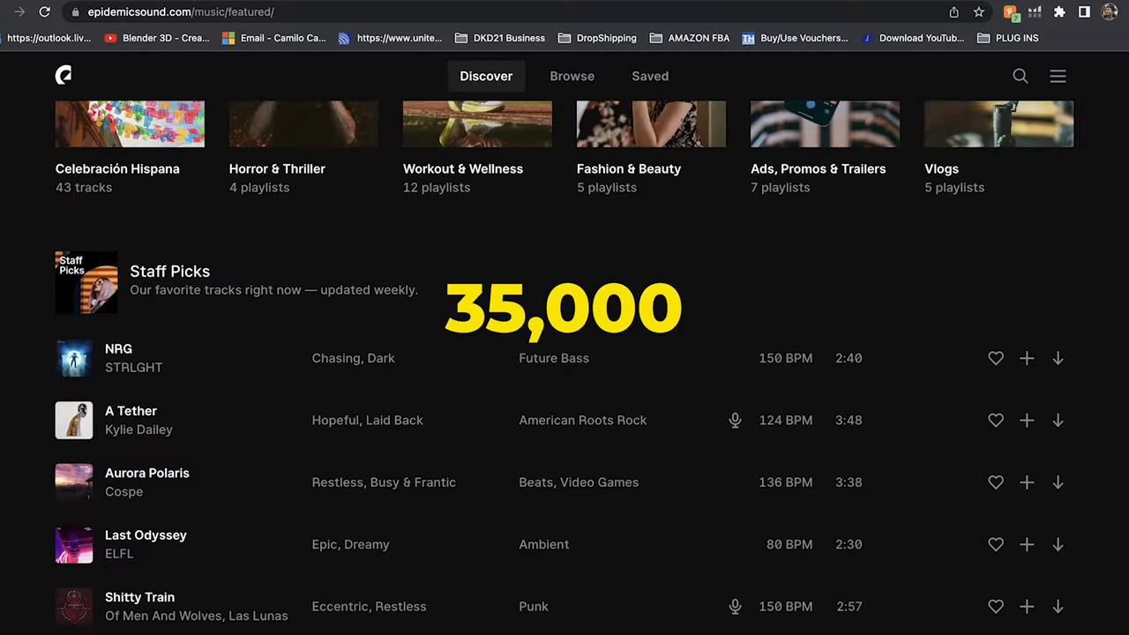
pyautogui.click(572, 76)
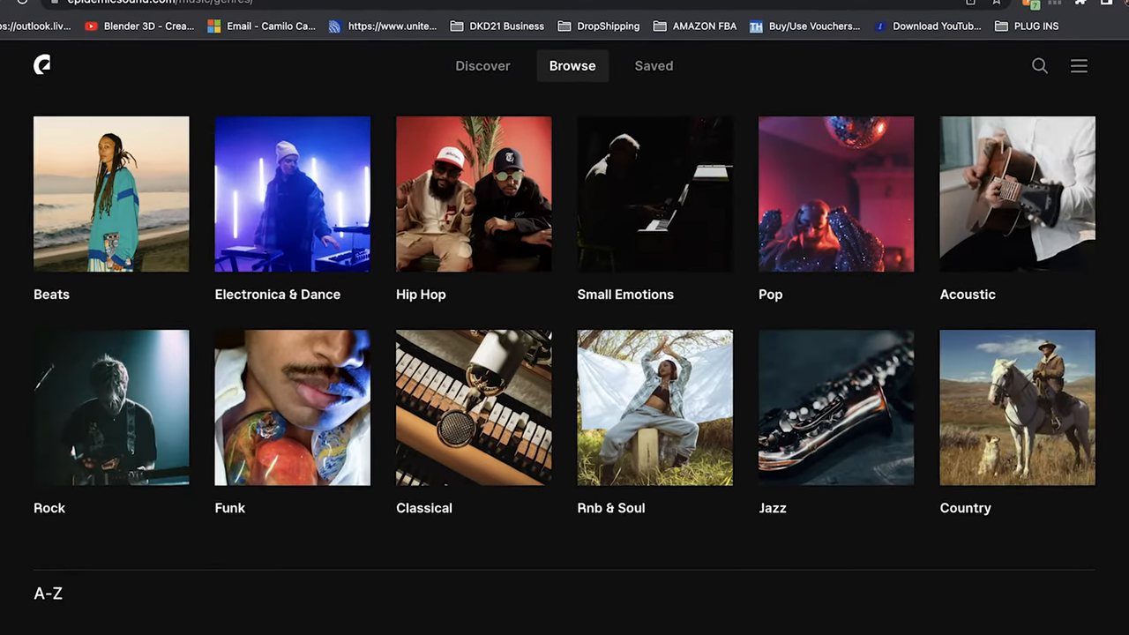
pyautogui.scroll(-3)
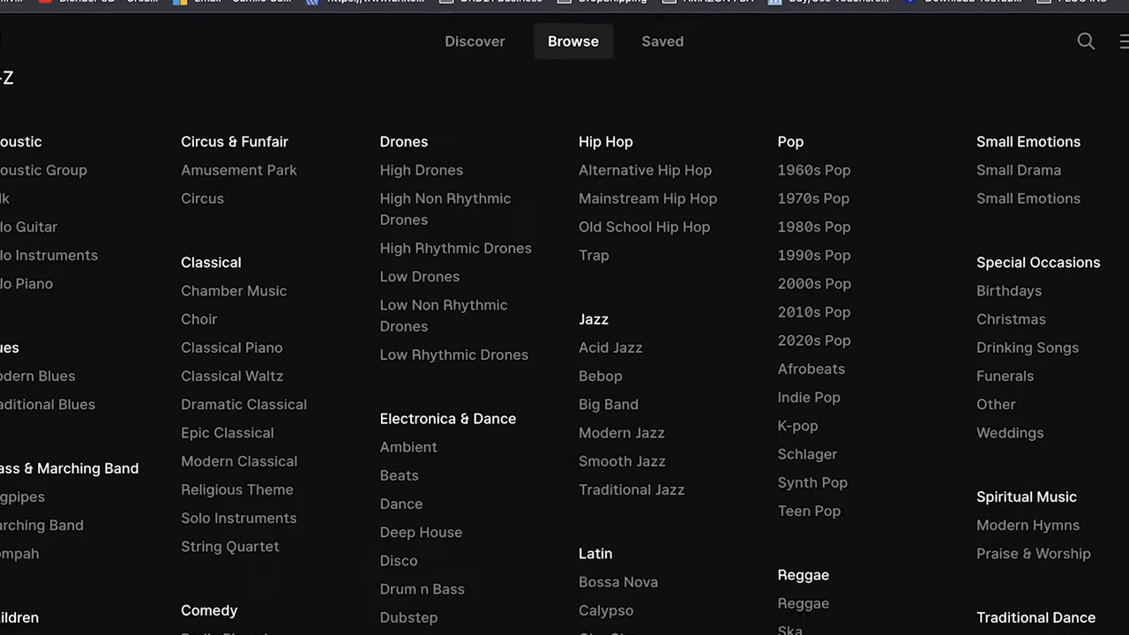
pyautogui.scroll(-3)
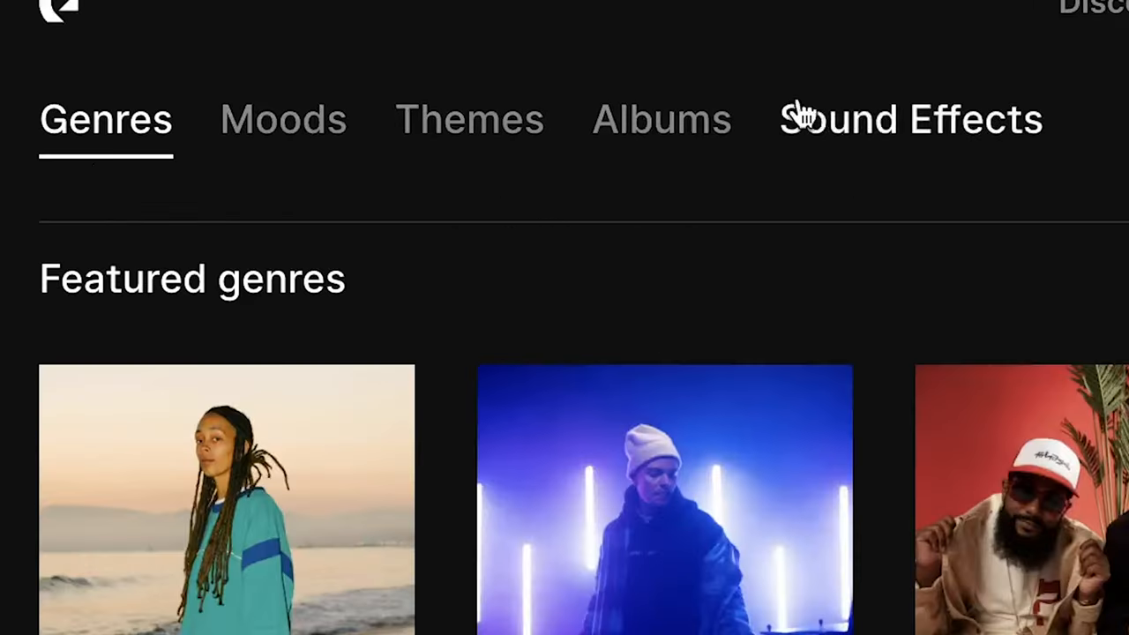
# Pick a genre, play a candidate track and preview one of its similar tracks
pyautogui.click(910, 120)
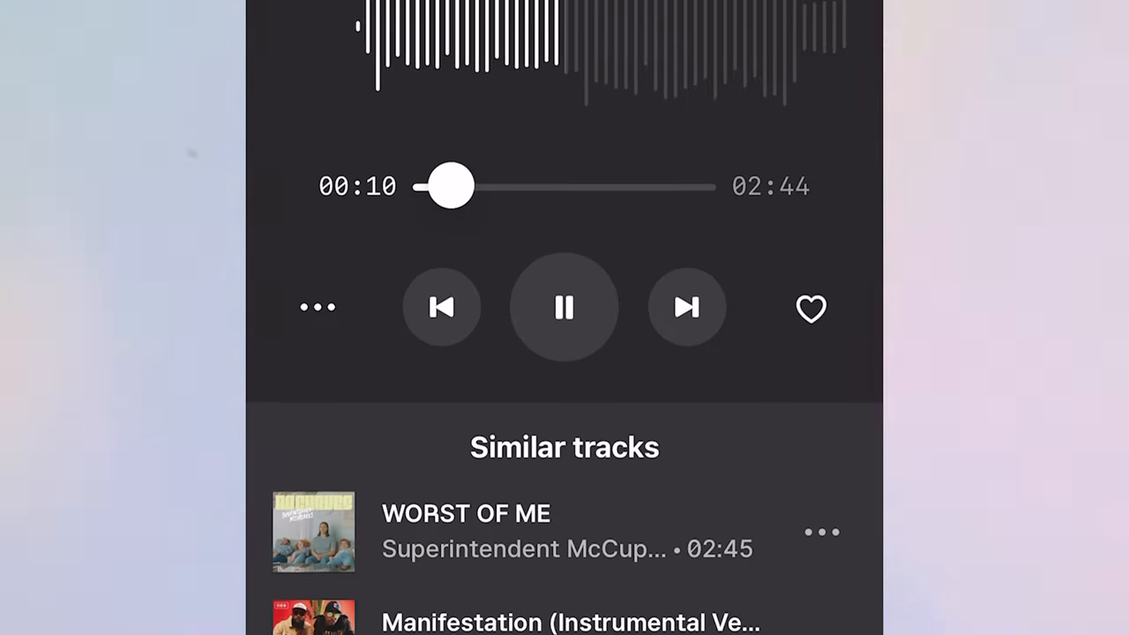
pyautogui.scroll(-3)
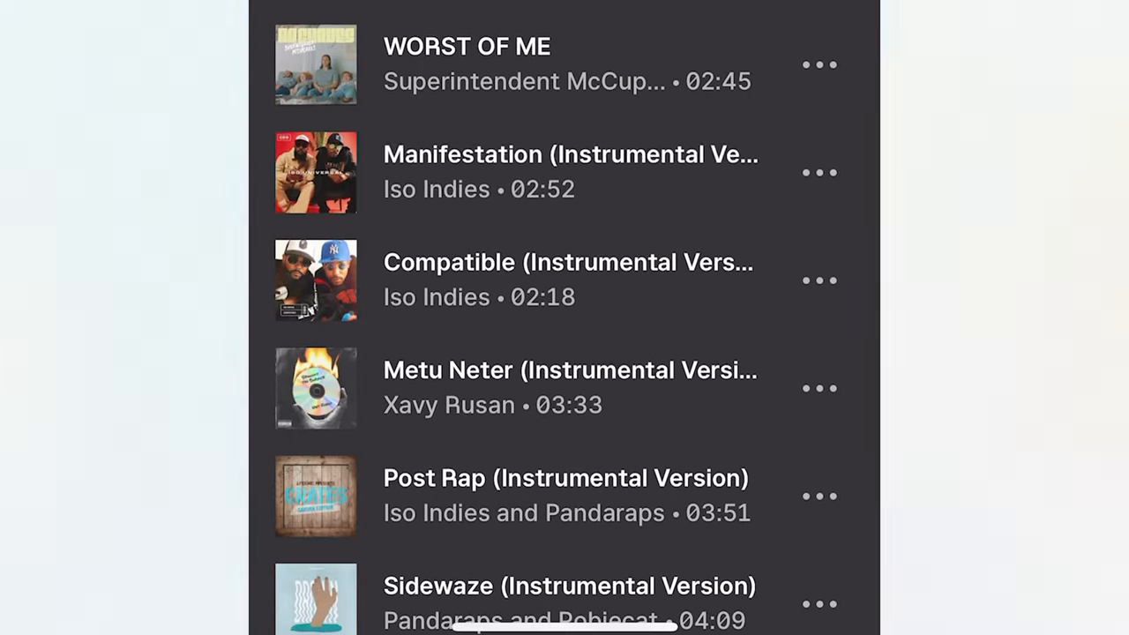
pyautogui.click(572, 173)
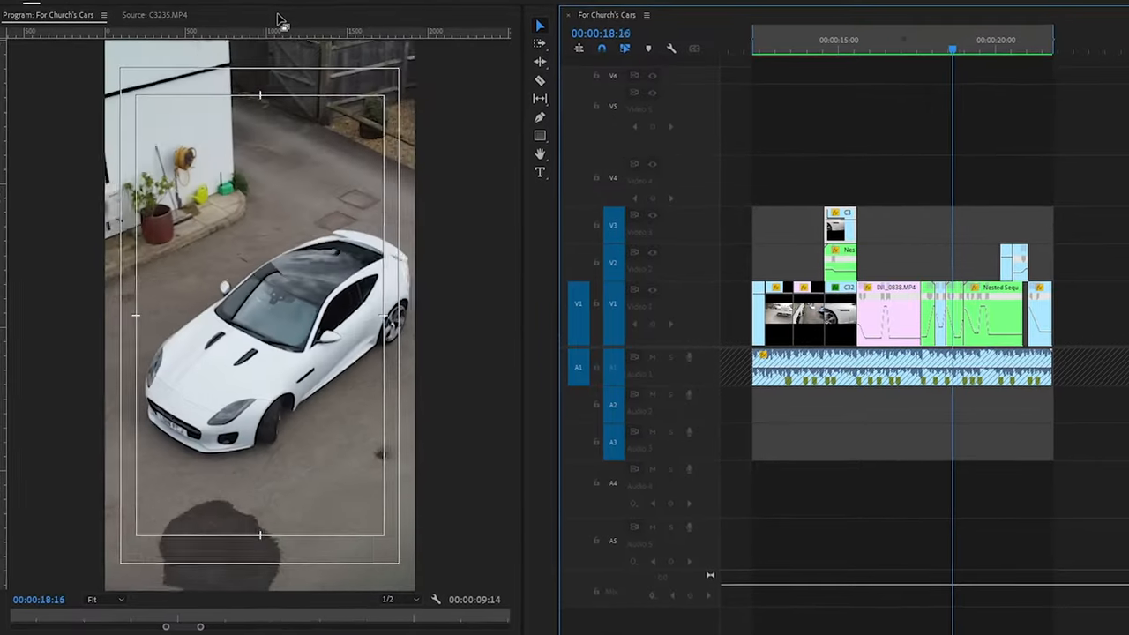
# Cut the car clips on the beat with Time Remapping speed ramps and V2–V3 overlays
pyautogui.click(1037, 39)
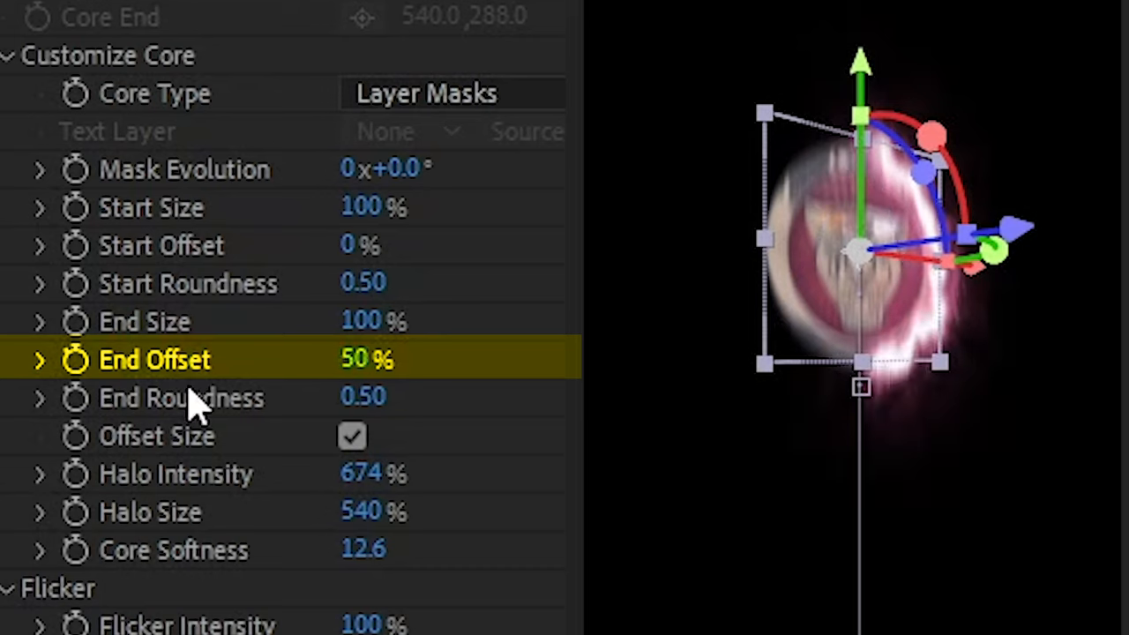
pyautogui.moveTo(402, 261)
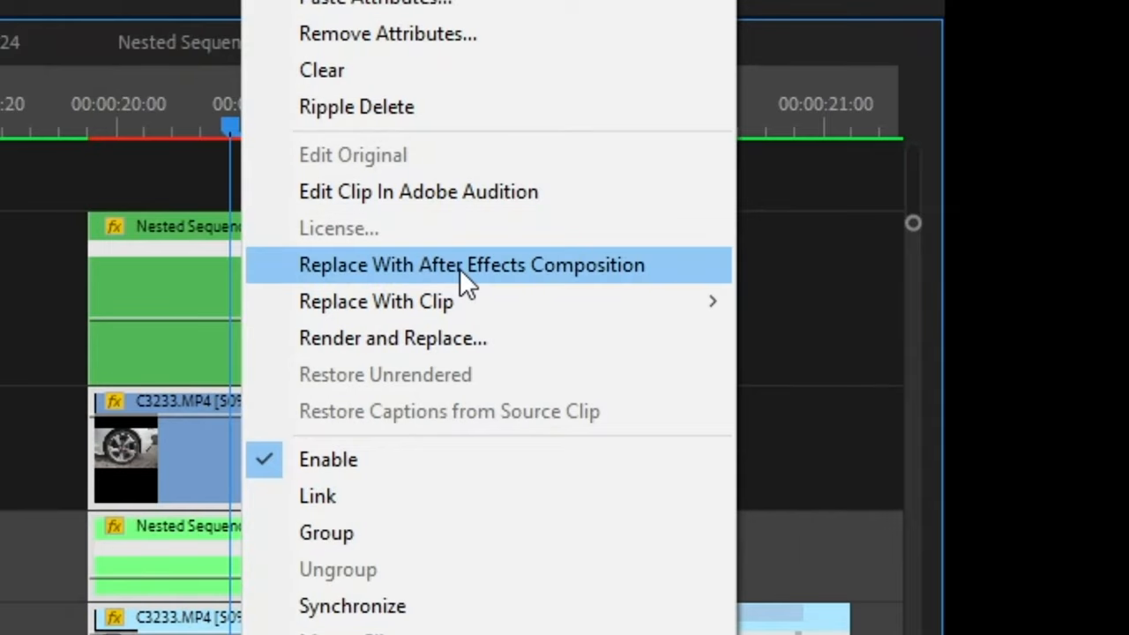
# Replace the wheel close-up clip with a linked After Effects composition
pyautogui.click(471, 265)
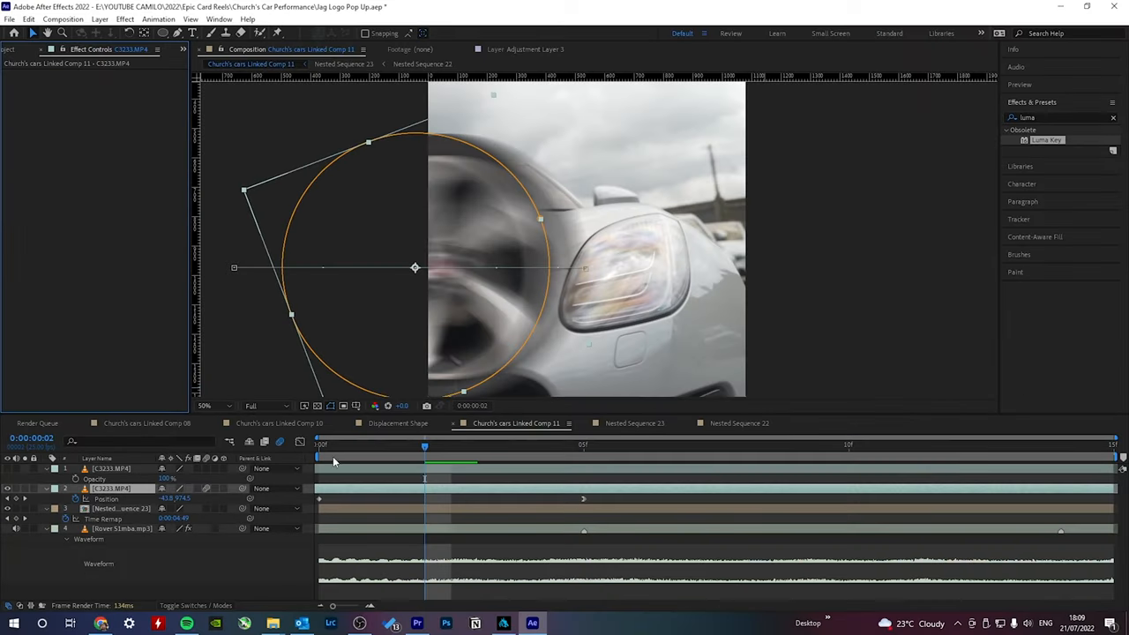